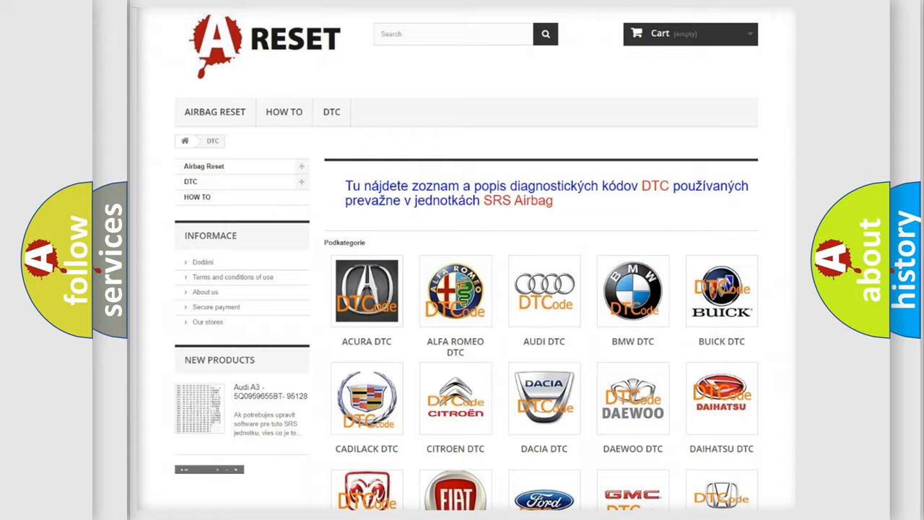
# Open the Fiat DTC code listing from the DTC category page.
pyautogui.scroll(-3)
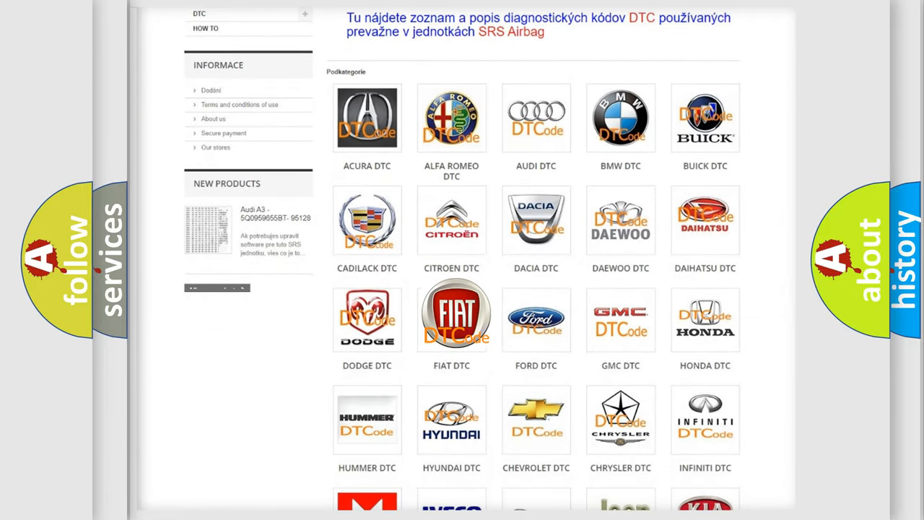
pyautogui.click(451, 319)
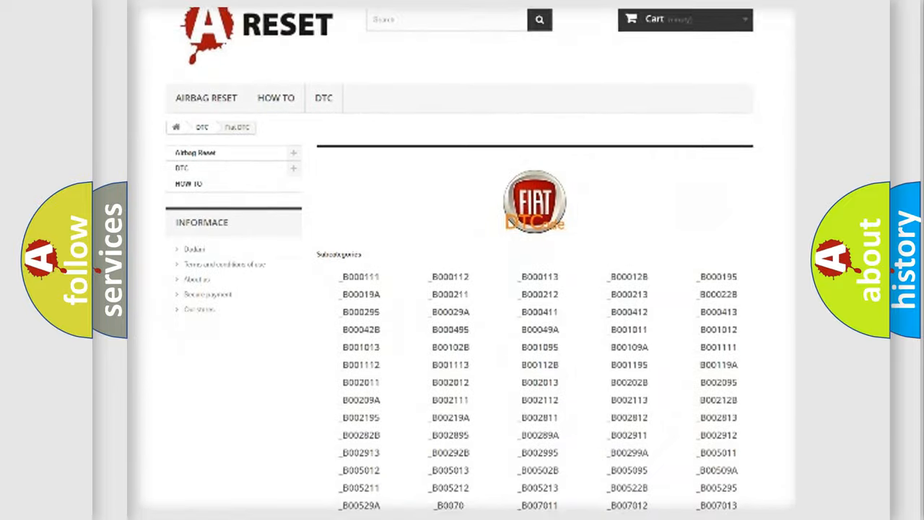
pyautogui.scroll(-3)
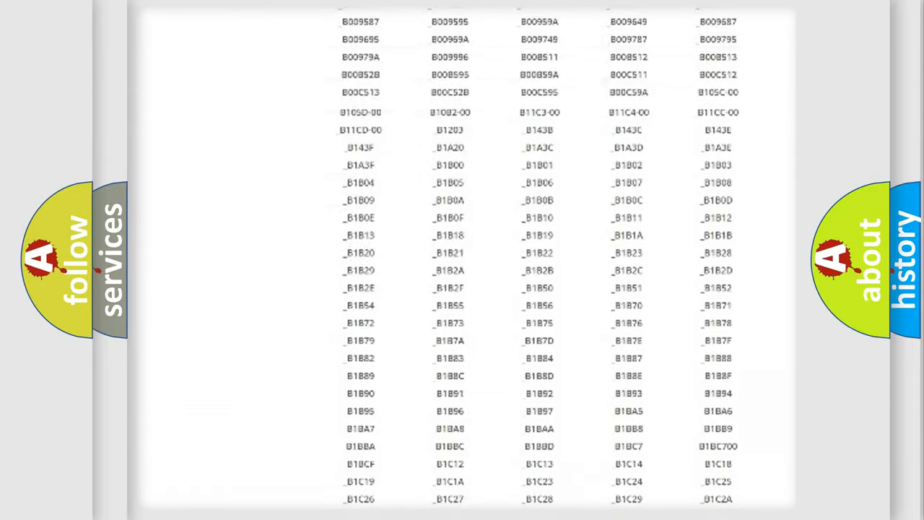
pyautogui.scroll(3)
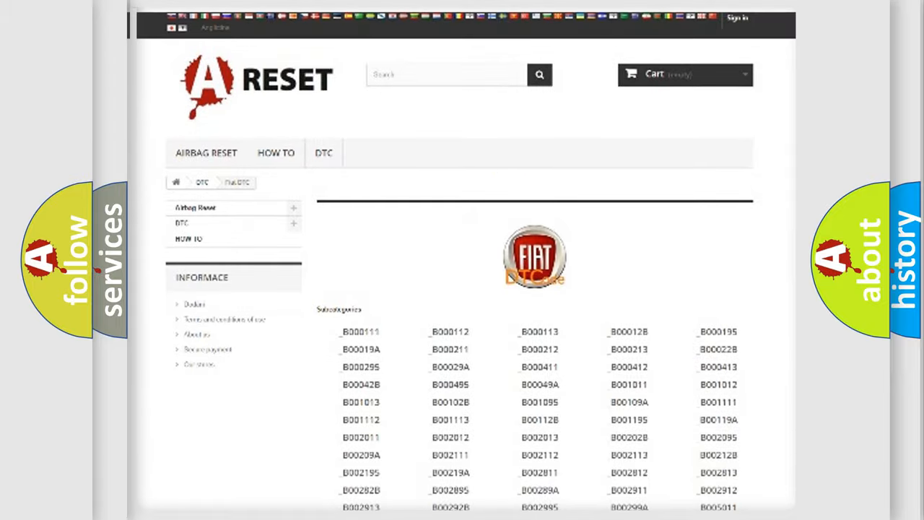